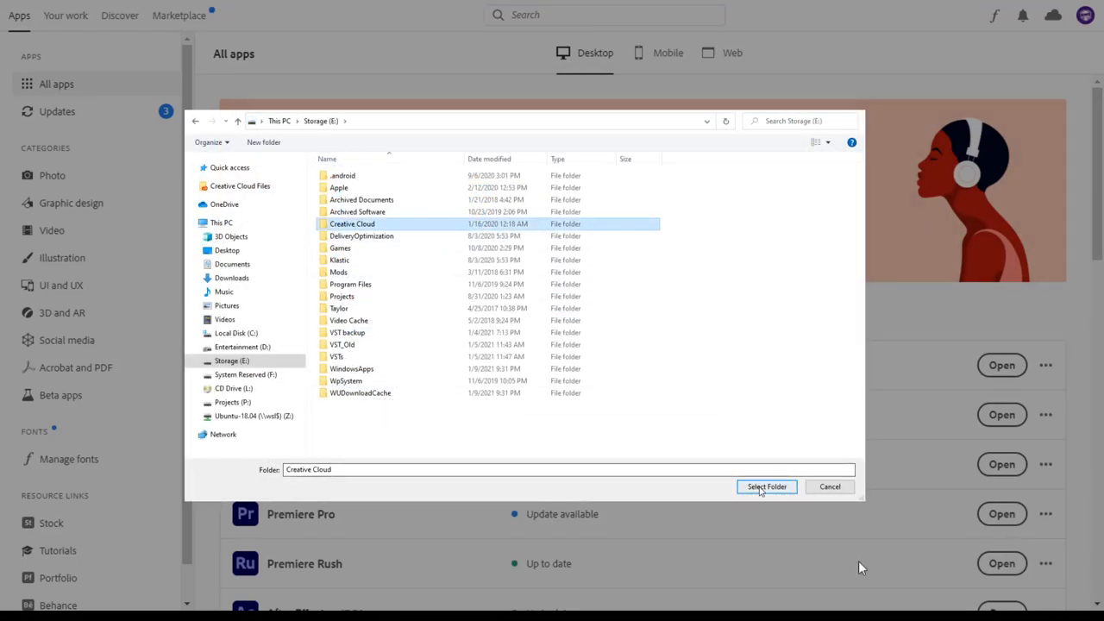
# Step: Confirm the Creative Cloud folder on Storage (E:) as the install location
pyautogui.click(766, 487)
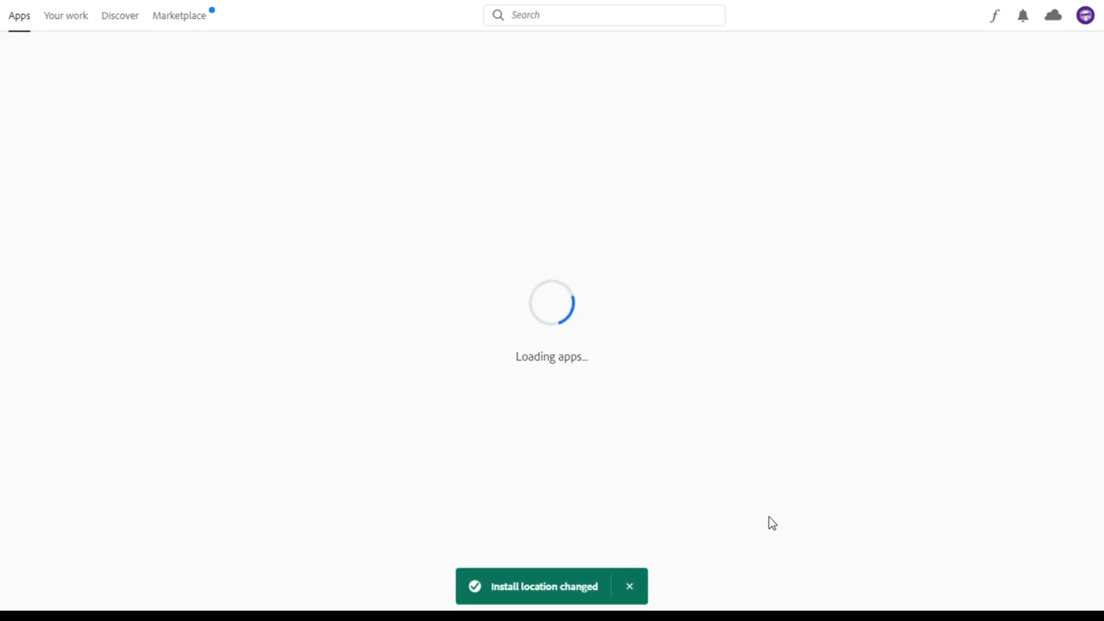
pyautogui.moveTo(737, 505)
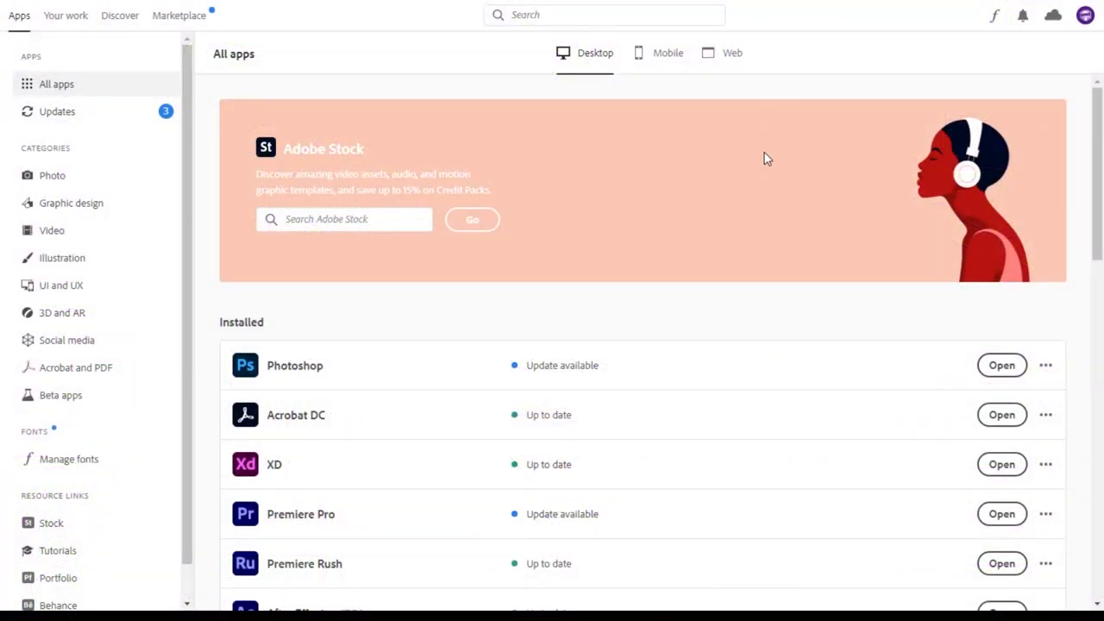
pyautogui.moveTo(749, 193)
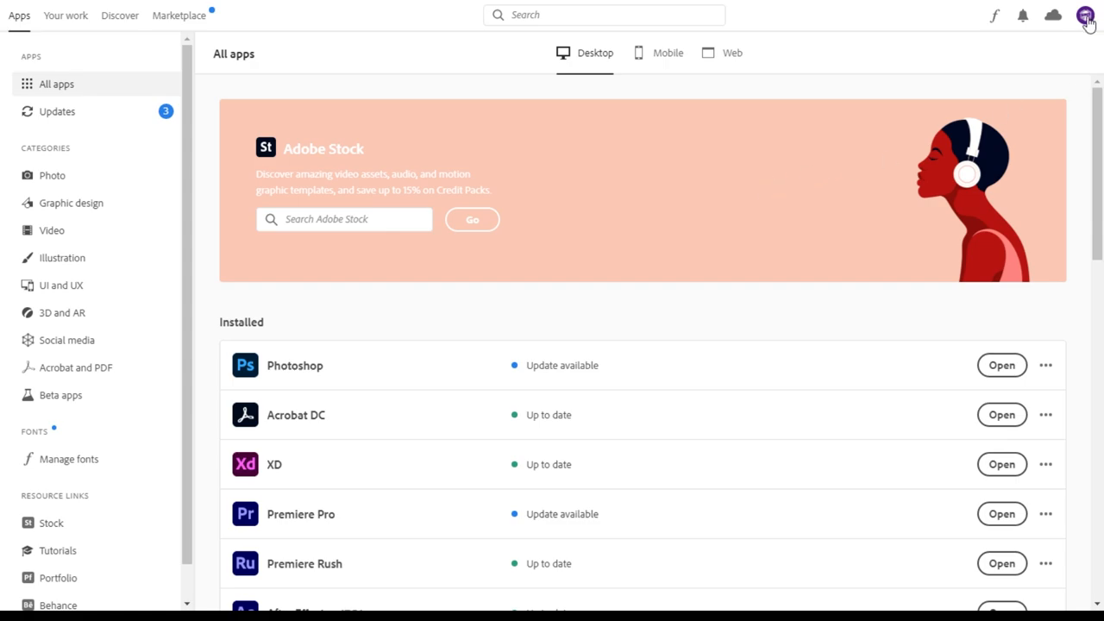
# Step: Open Preferences from the account menu and scroll the Apps page down to Installing
pyautogui.click(1085, 14)
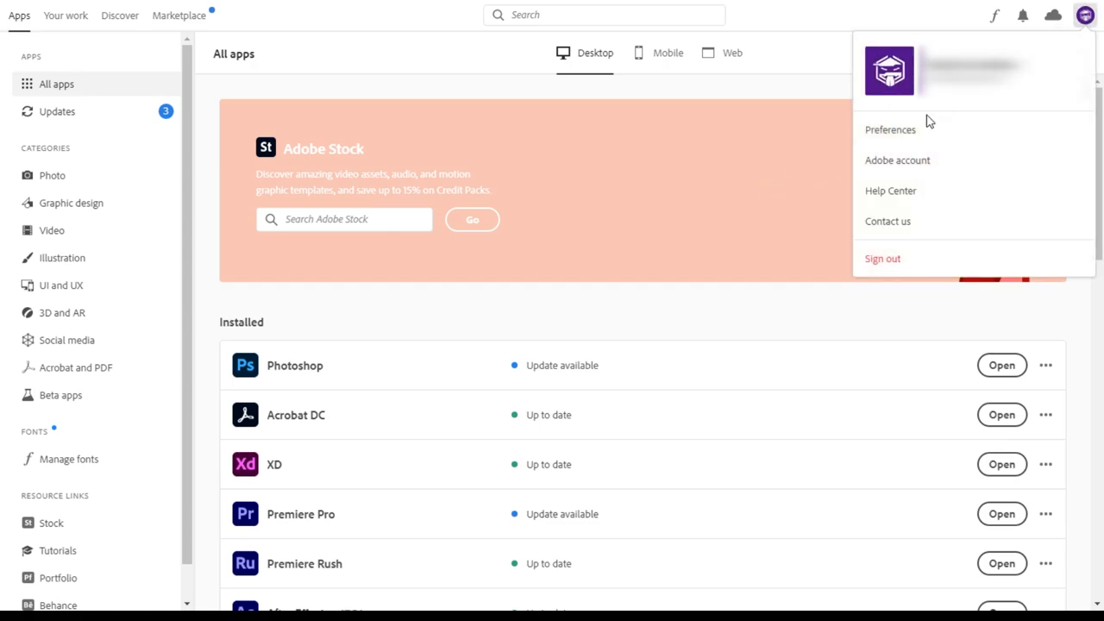
pyautogui.click(890, 130)
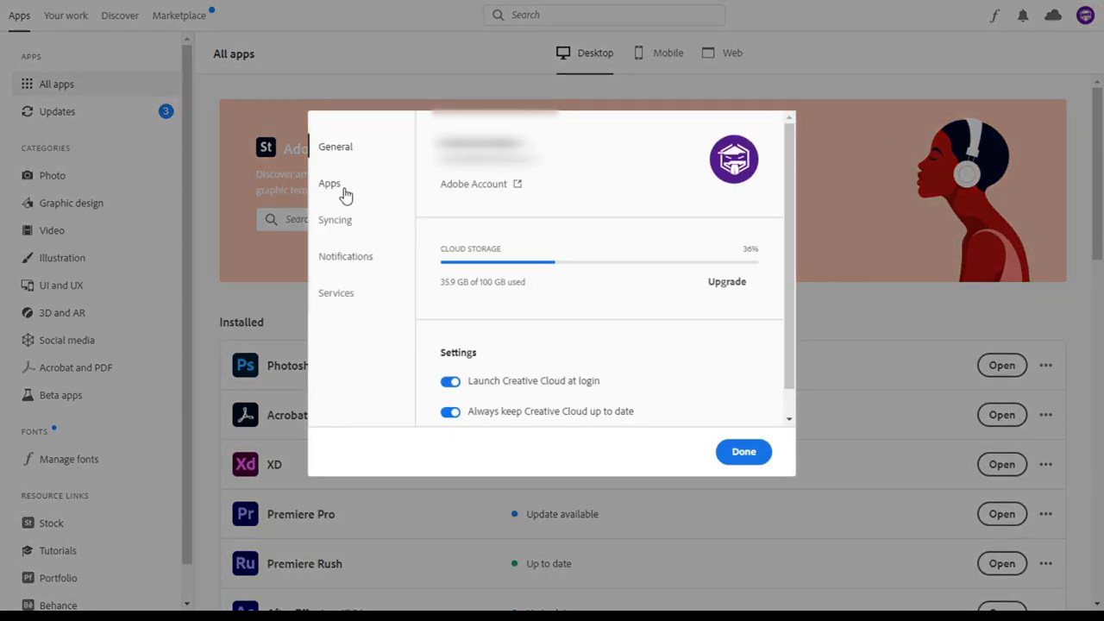
pyautogui.click(329, 183)
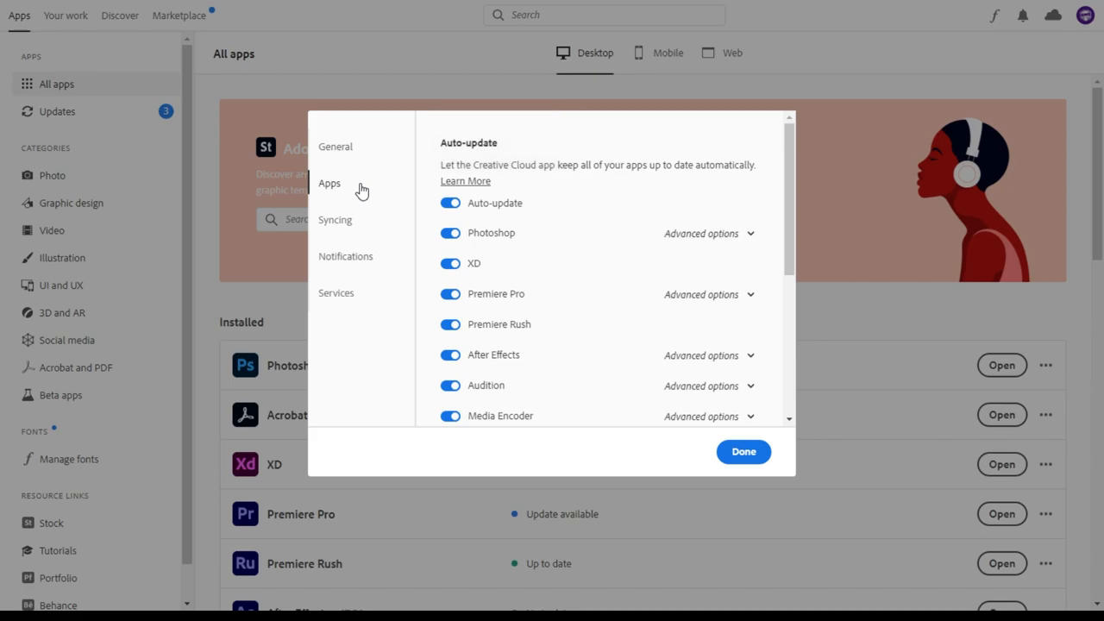
pyautogui.scroll(-3)
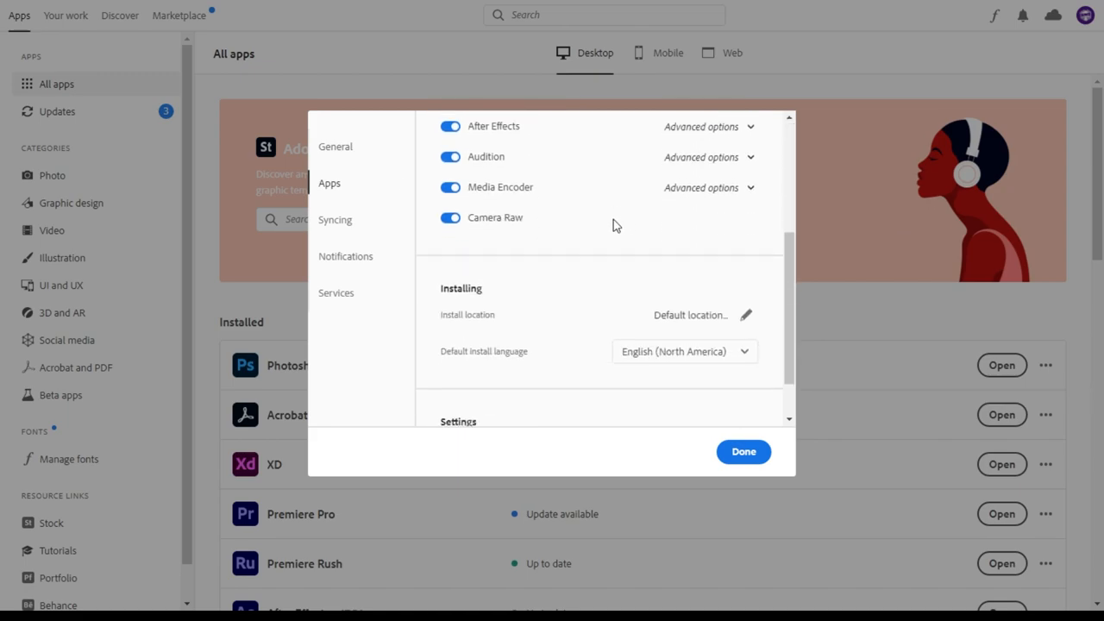
pyautogui.scroll(-3)
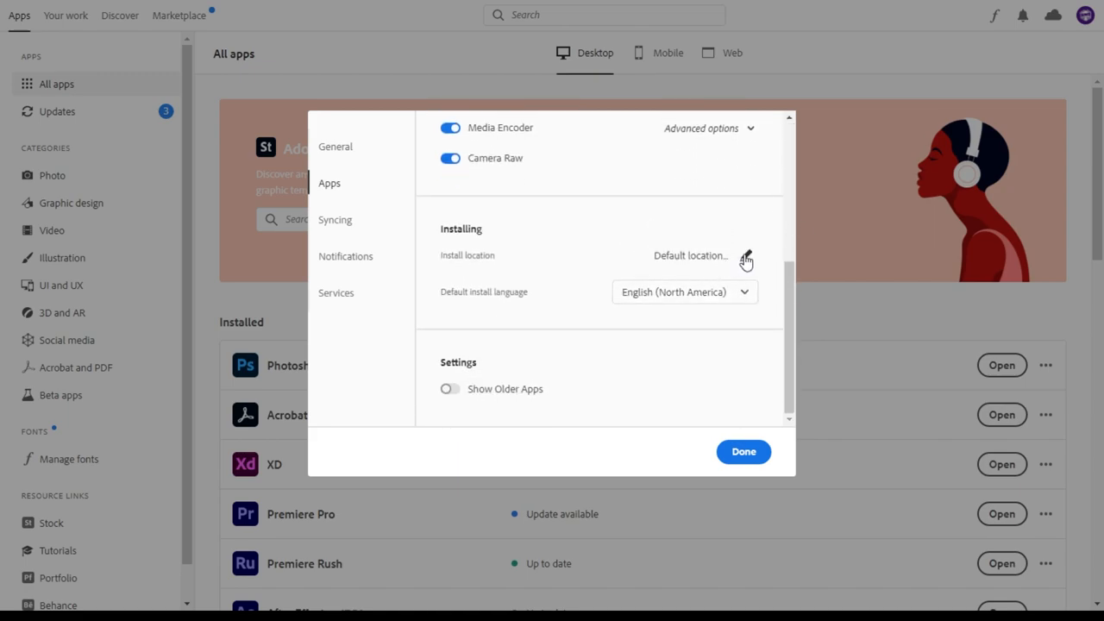
# Step: Change the install location to the Creative Cloud folder on Storage (E:)
pyautogui.click(746, 258)
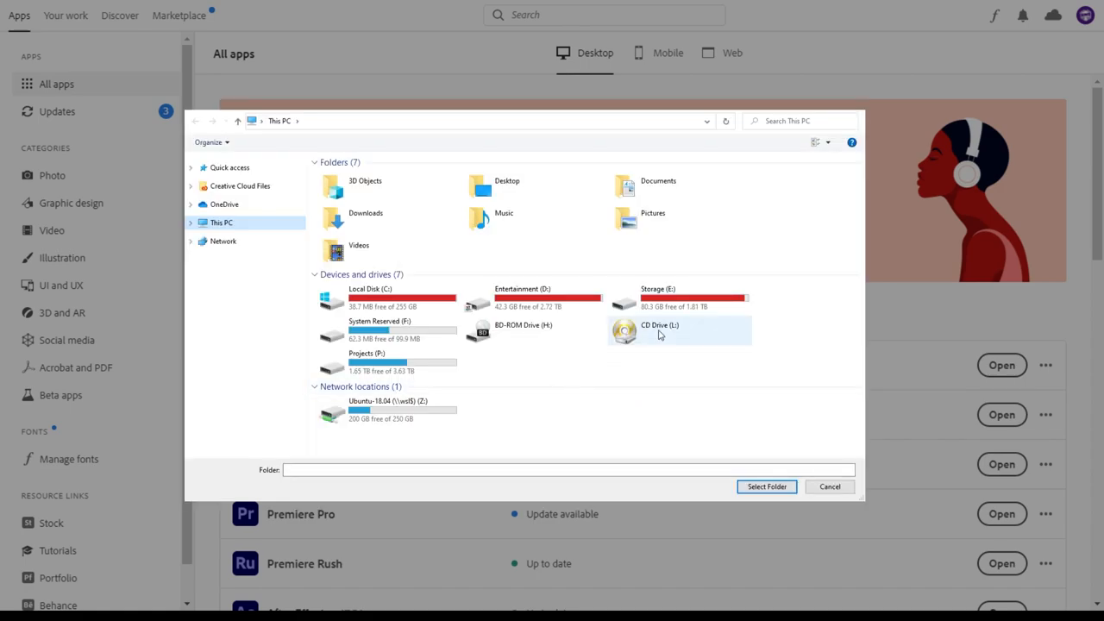
pyautogui.doubleClick(667, 298)
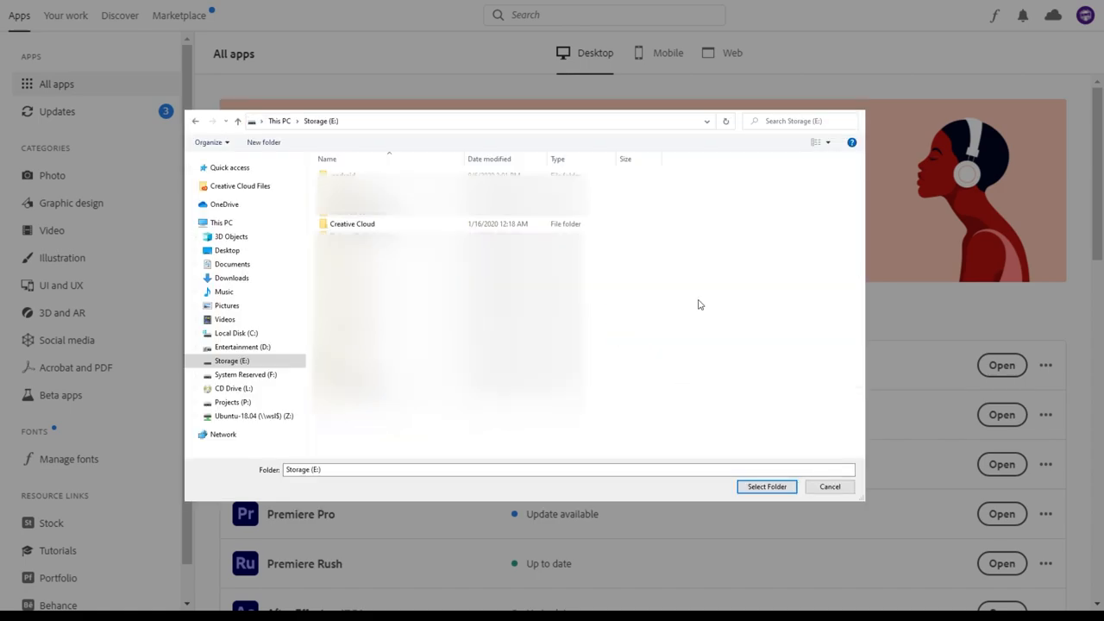
pyautogui.click(352, 224)
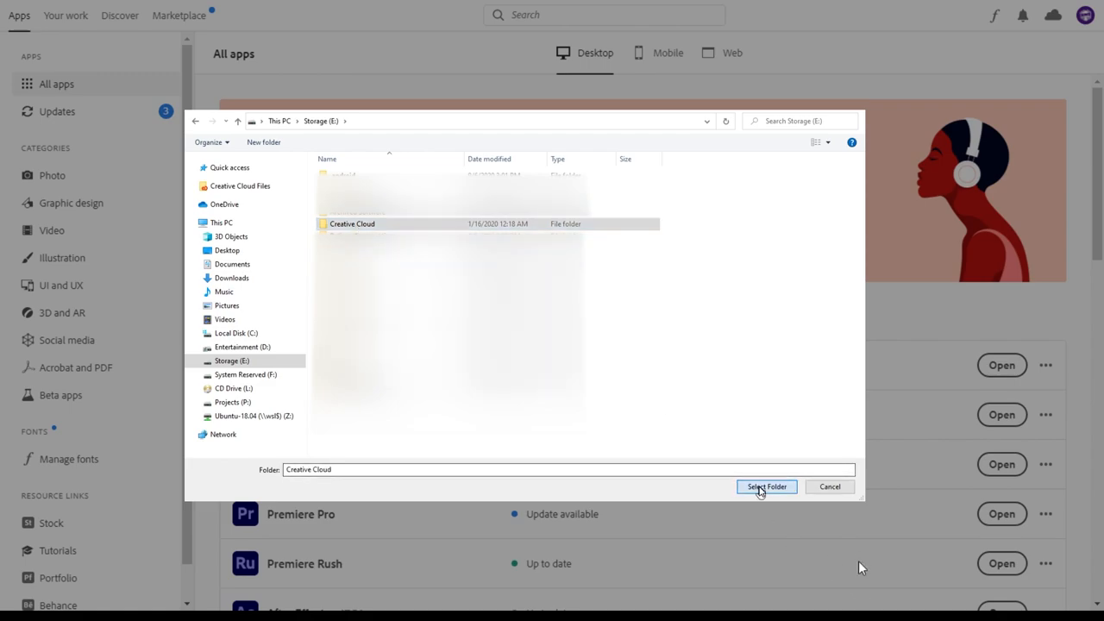
pyautogui.click(767, 487)
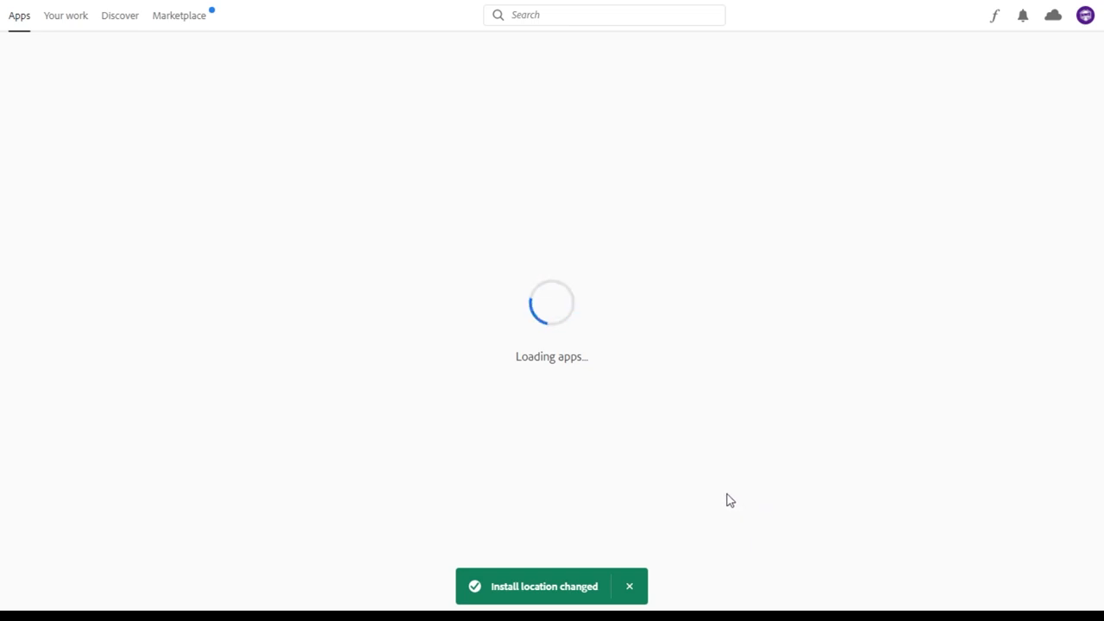
pyautogui.moveTo(726, 499)
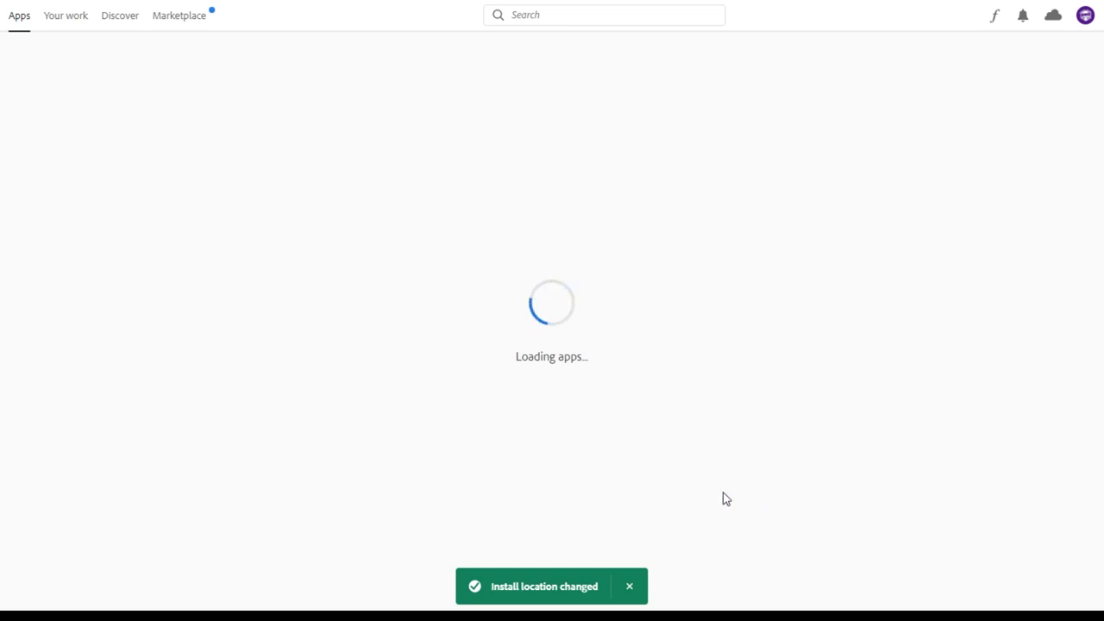
pyautogui.moveTo(723, 497)
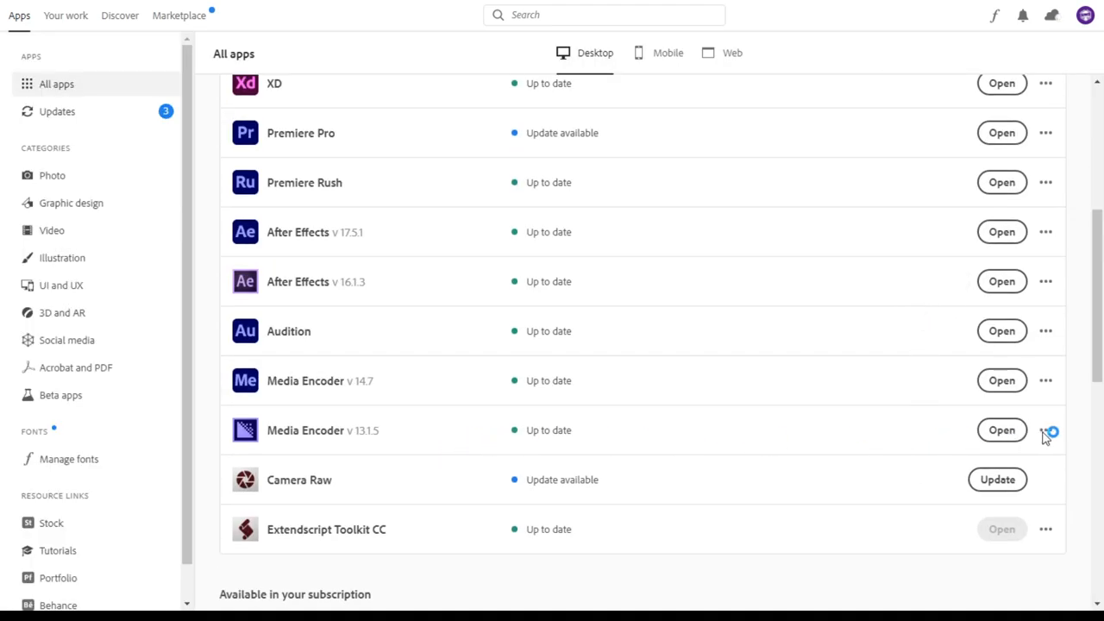
# Step: Uninstall Media Encoder v13.1.5 and scroll down the apps list
pyautogui.click(1045, 429)
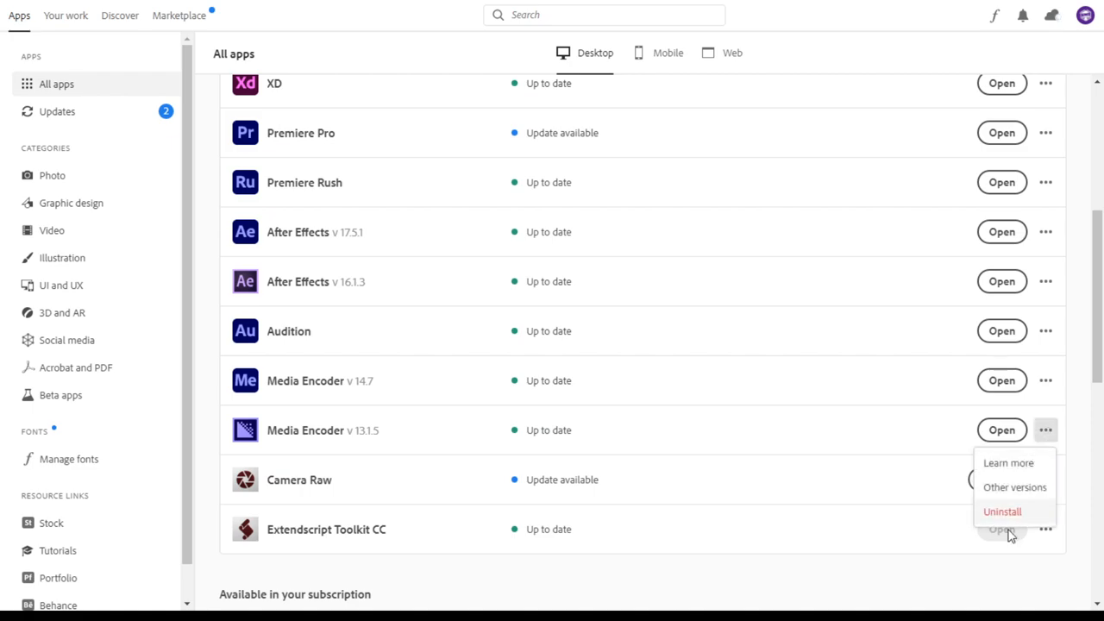
pyautogui.click(1009, 512)
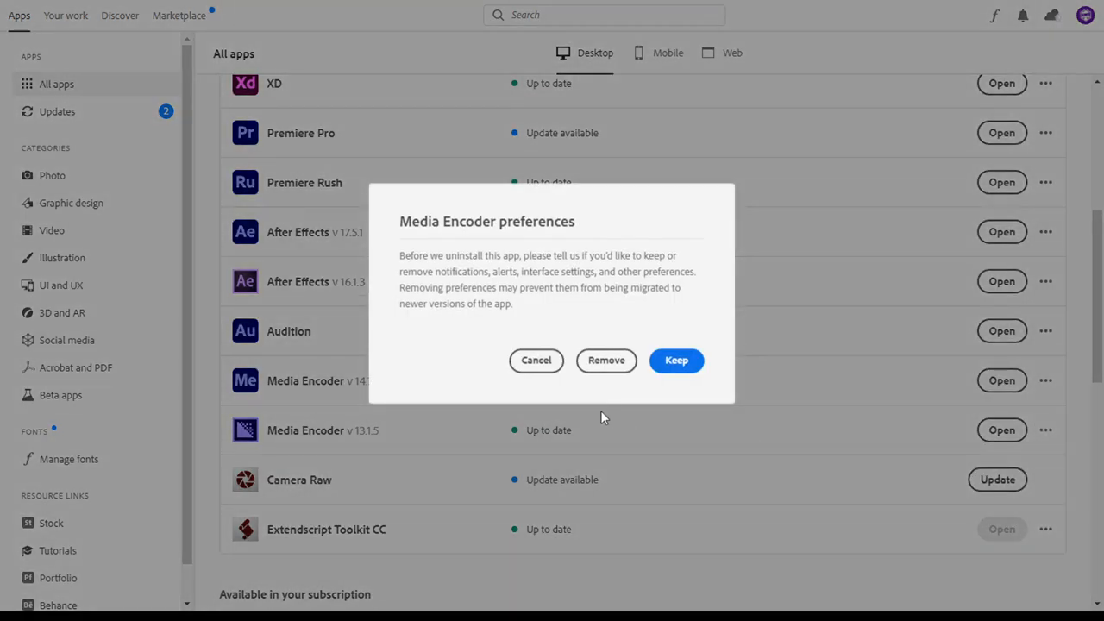
pyautogui.moveTo(645, 385)
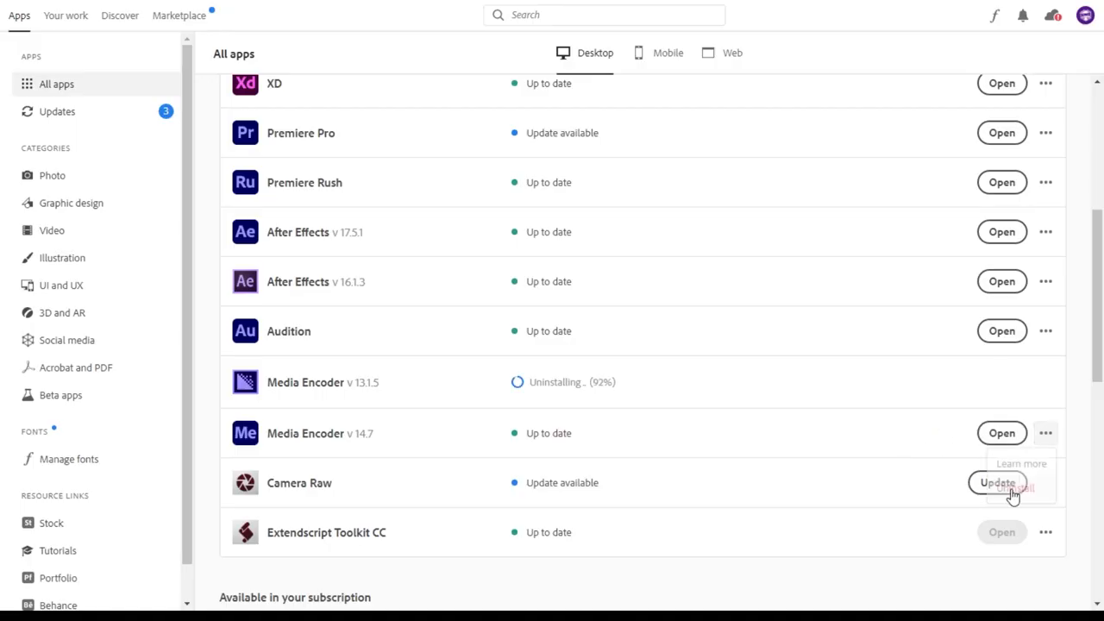
pyautogui.scroll(-3)
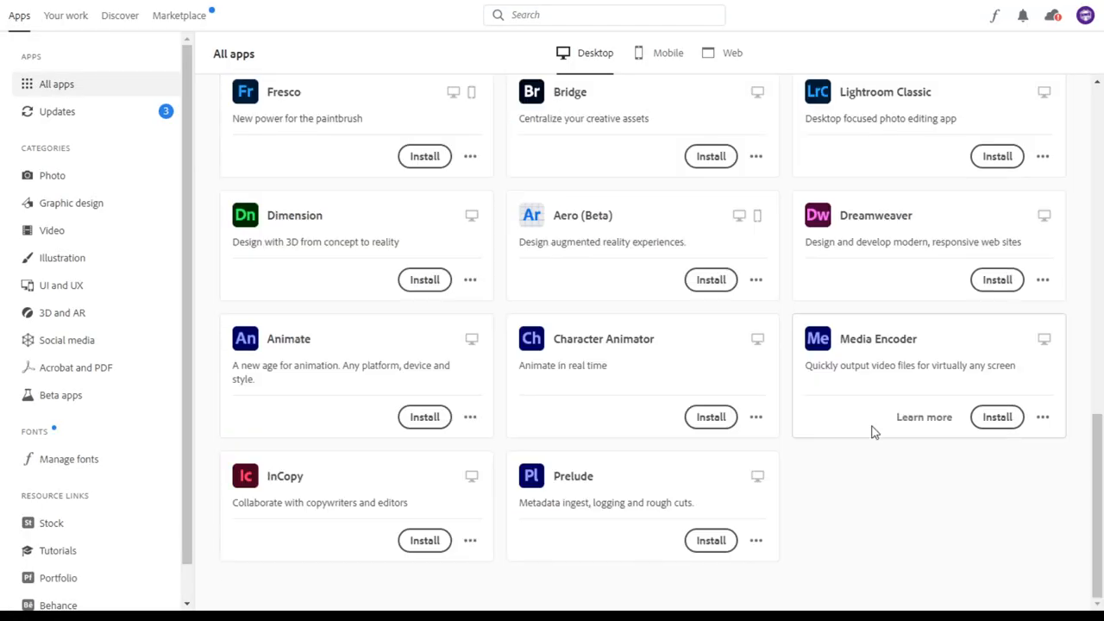
pyautogui.moveTo(997, 417)
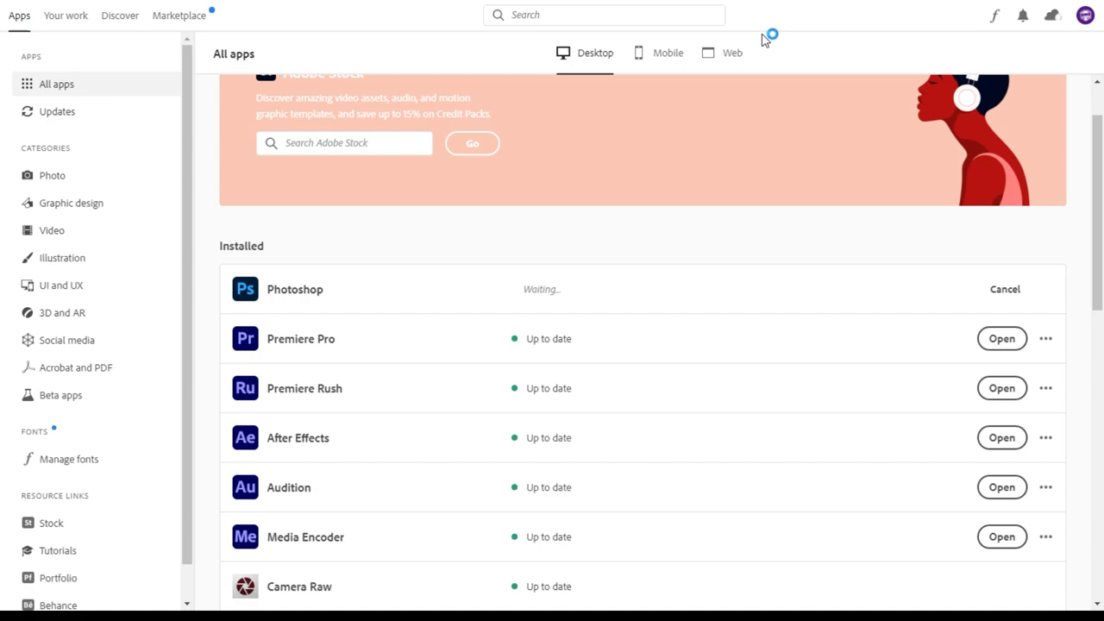
# Step: Scroll the apps list to check Photoshop, Media Encoder and others are up to date
pyautogui.scroll(-3)
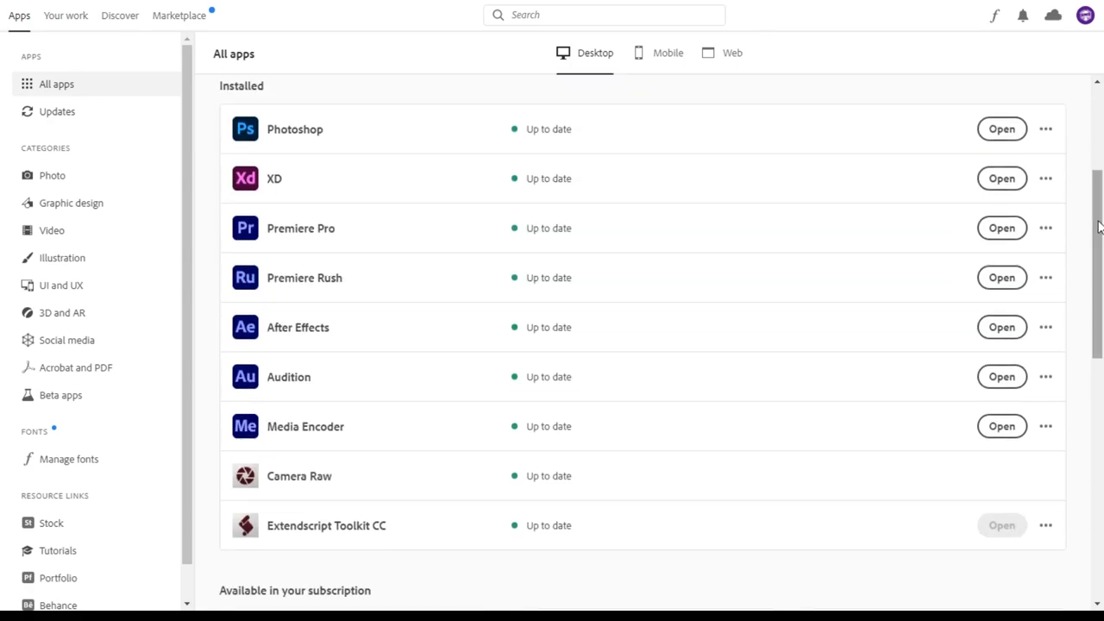